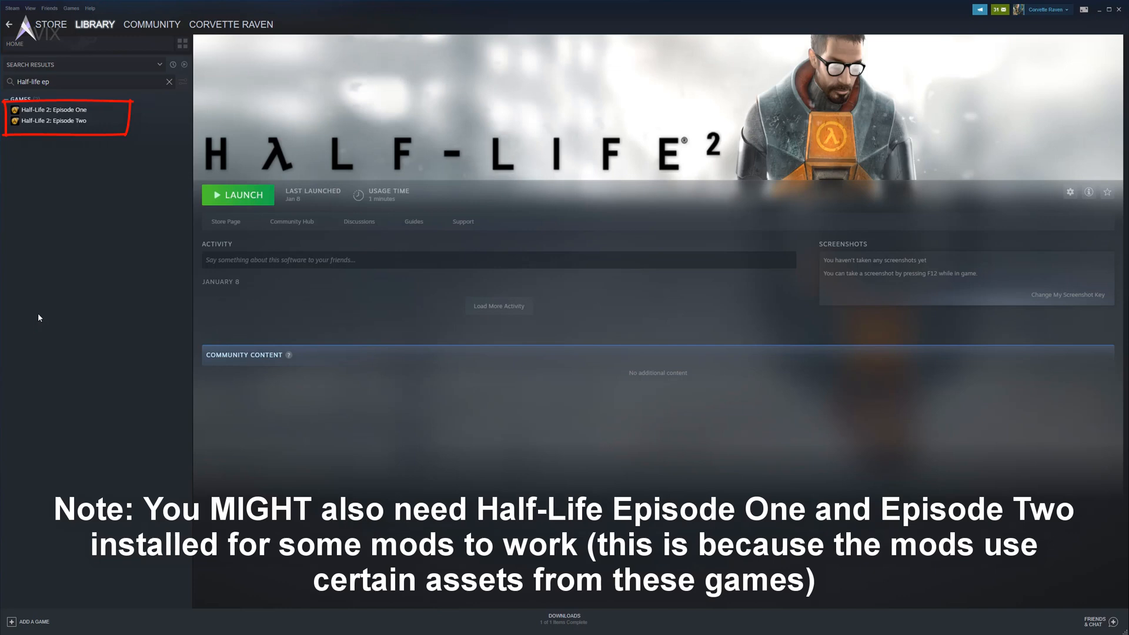
mouse_move(75, 120)
type("source sdk")
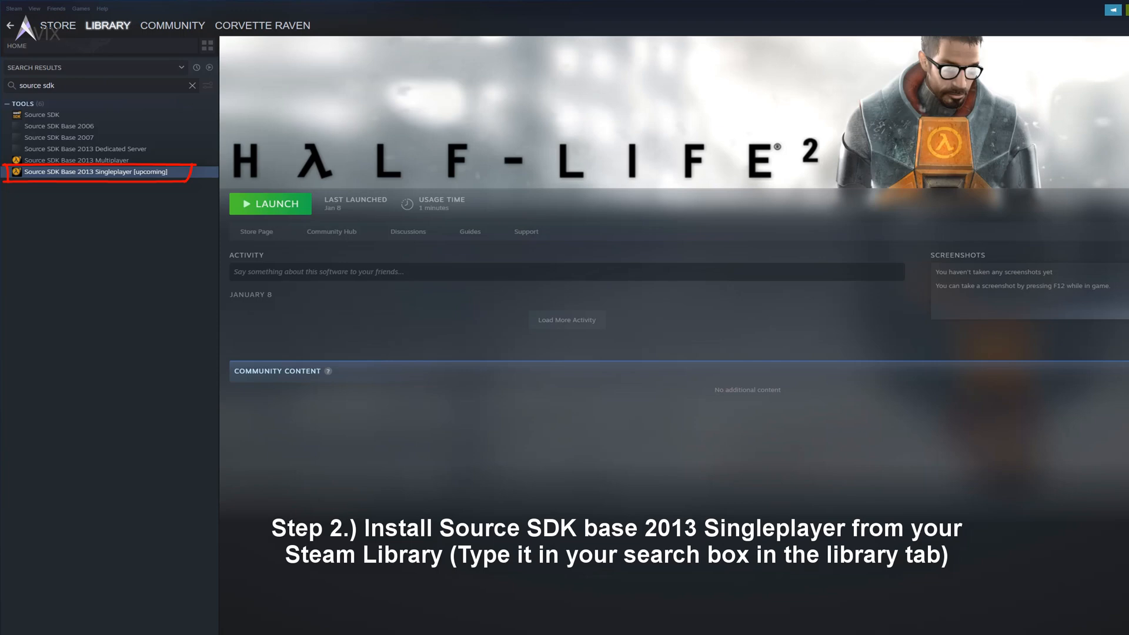
Bring up the Properties of Source SDK Base 2013 Singleplayer from its Manage actions.
right_click(94, 218)
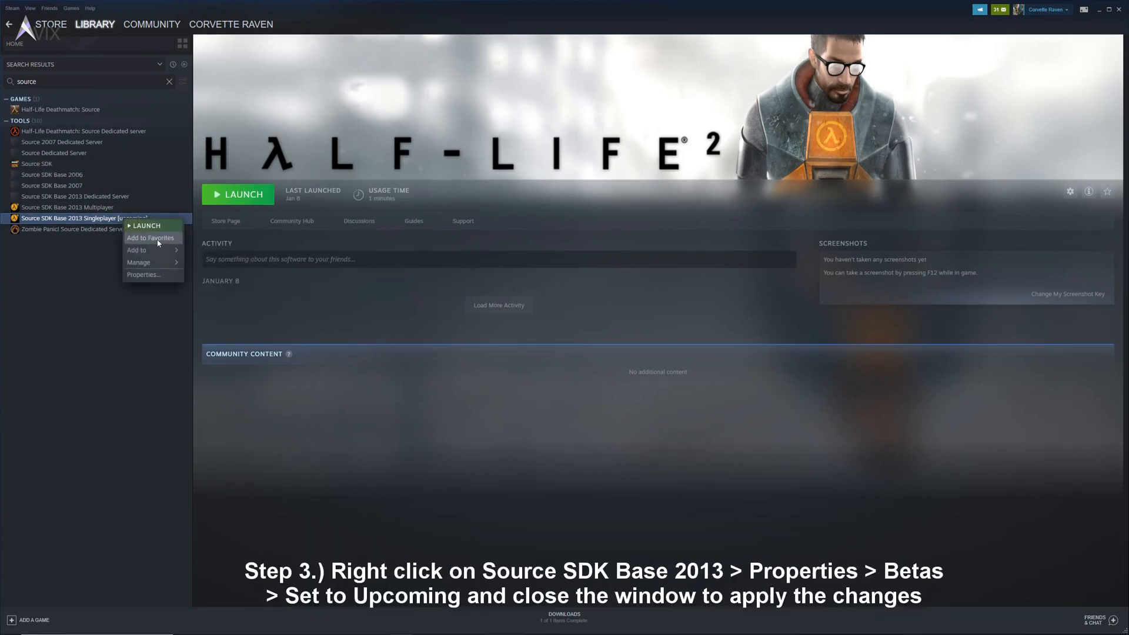
mouse_move(137, 261)
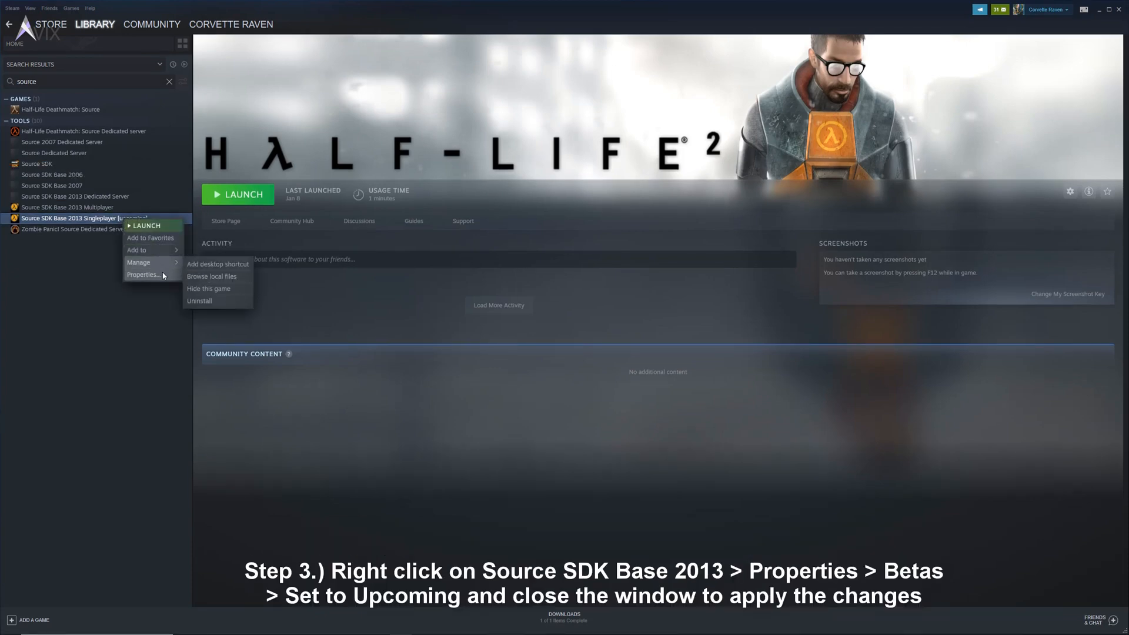
left_click(143, 274)
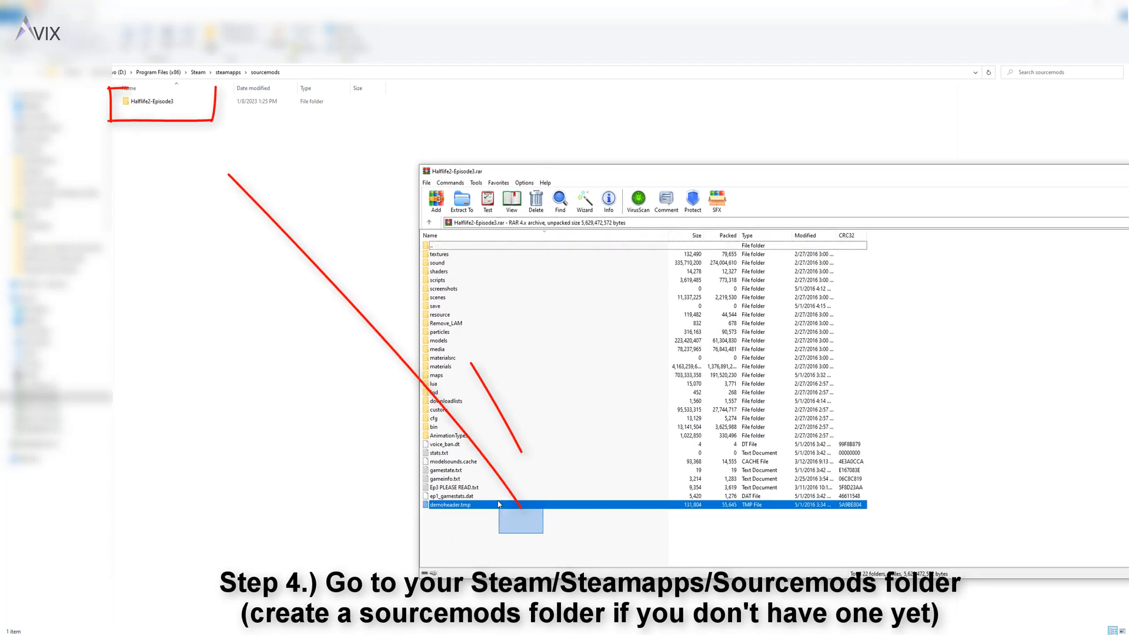
Select all 22 folders and 8 files in the Halflife2-Episode3 archive with Ctrl+A.
key("ctrl+a")
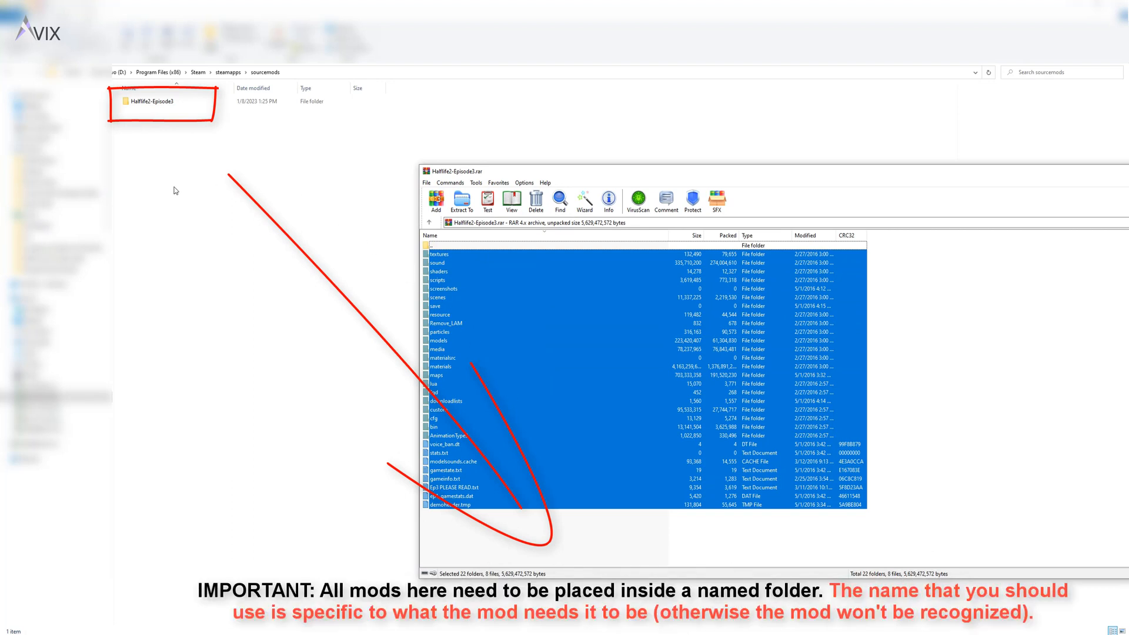
mouse_move(325, 207)
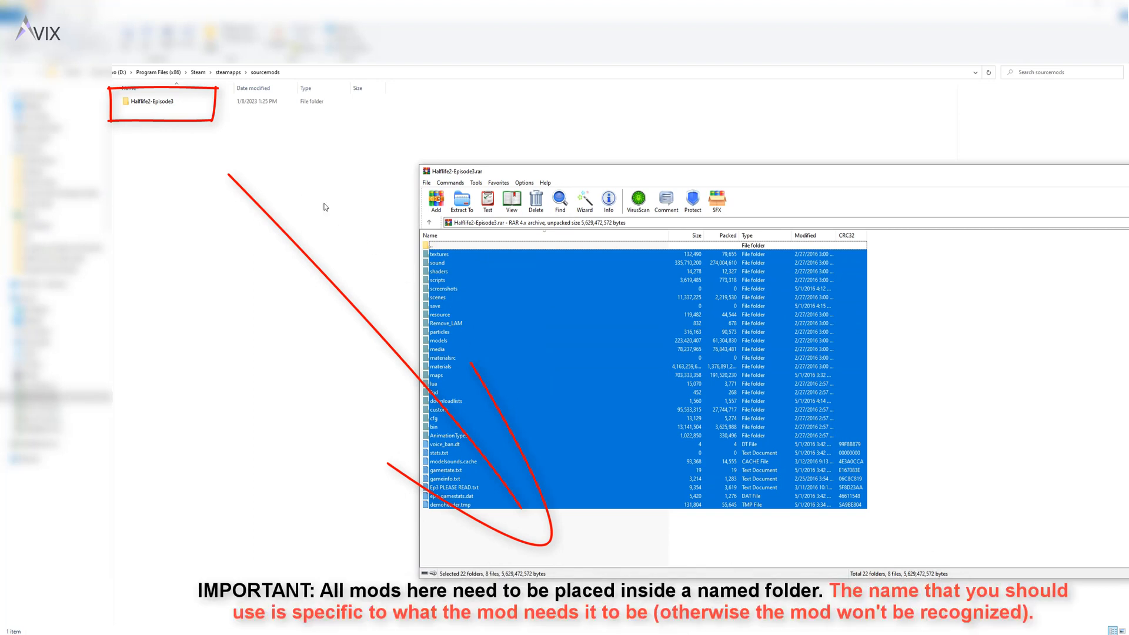
mouse_move(263, 226)
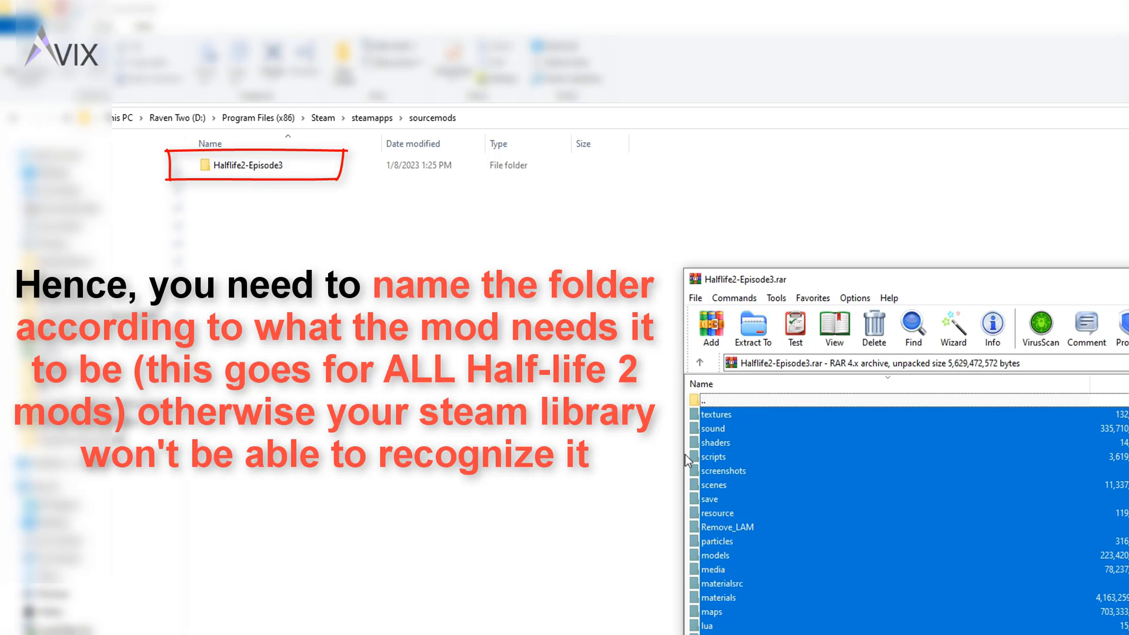
mouse_move(284, 310)
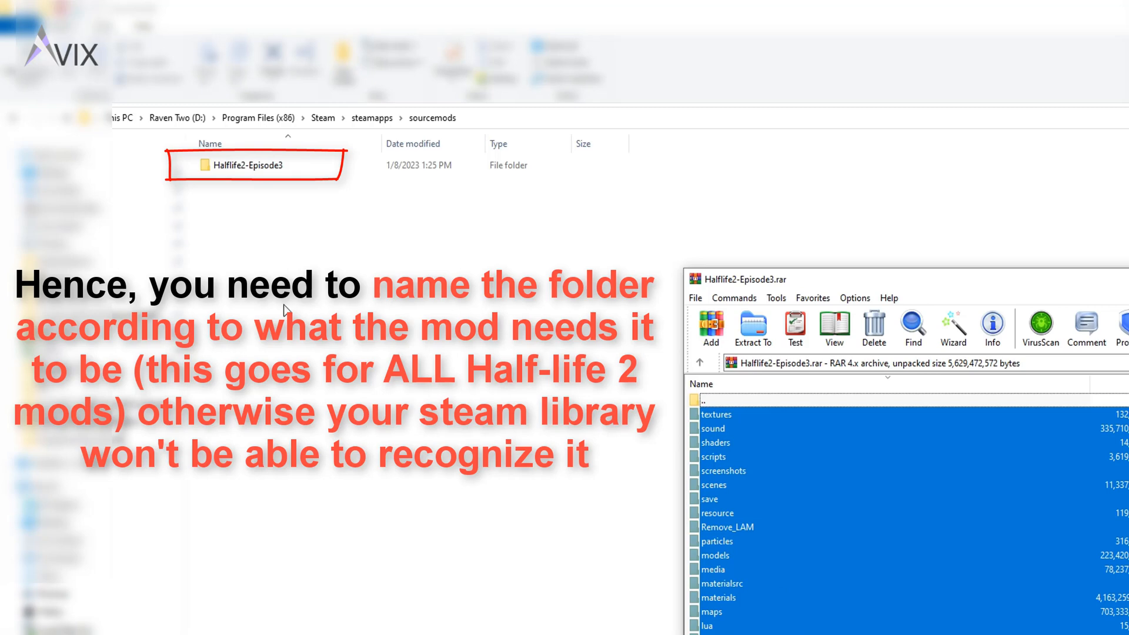
mouse_move(430, 367)
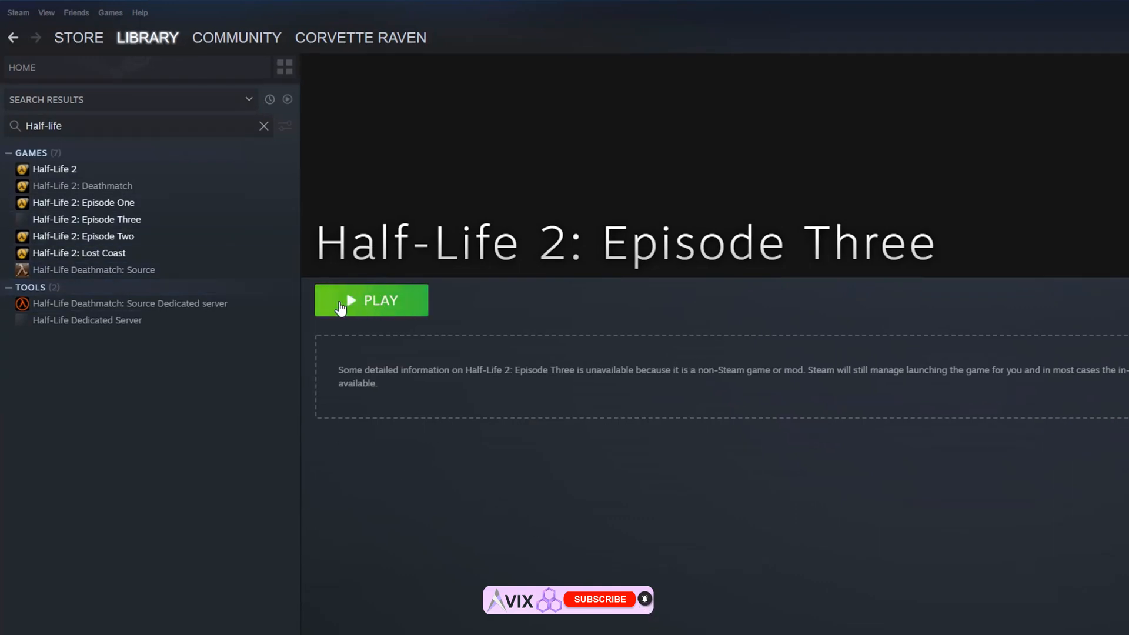
mouse_move(425, 329)
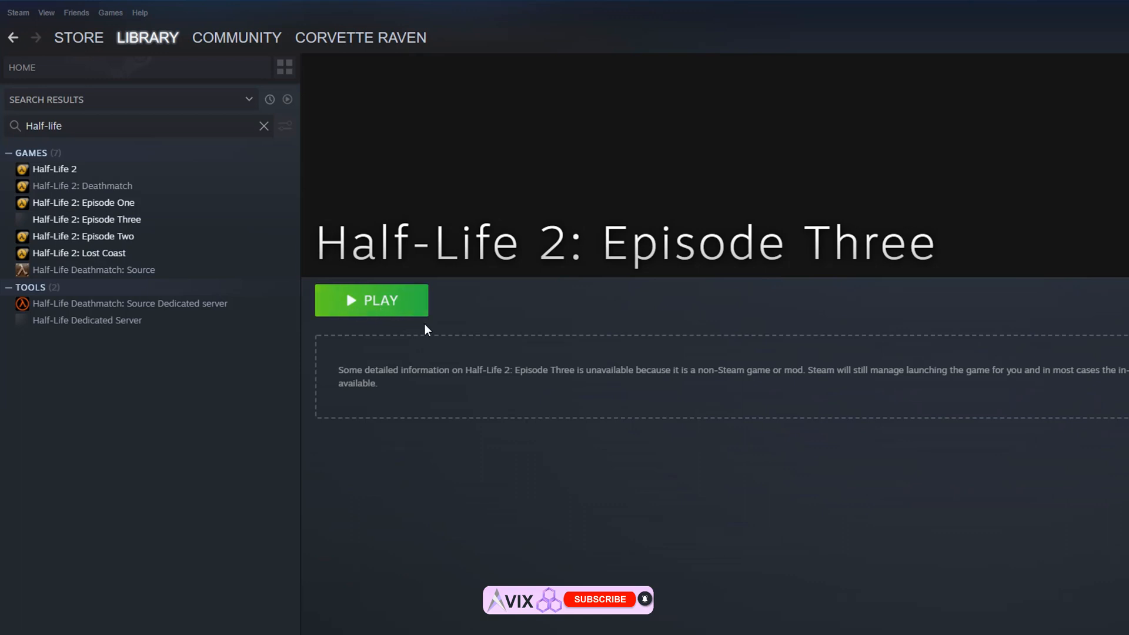
mouse_move(584, 396)
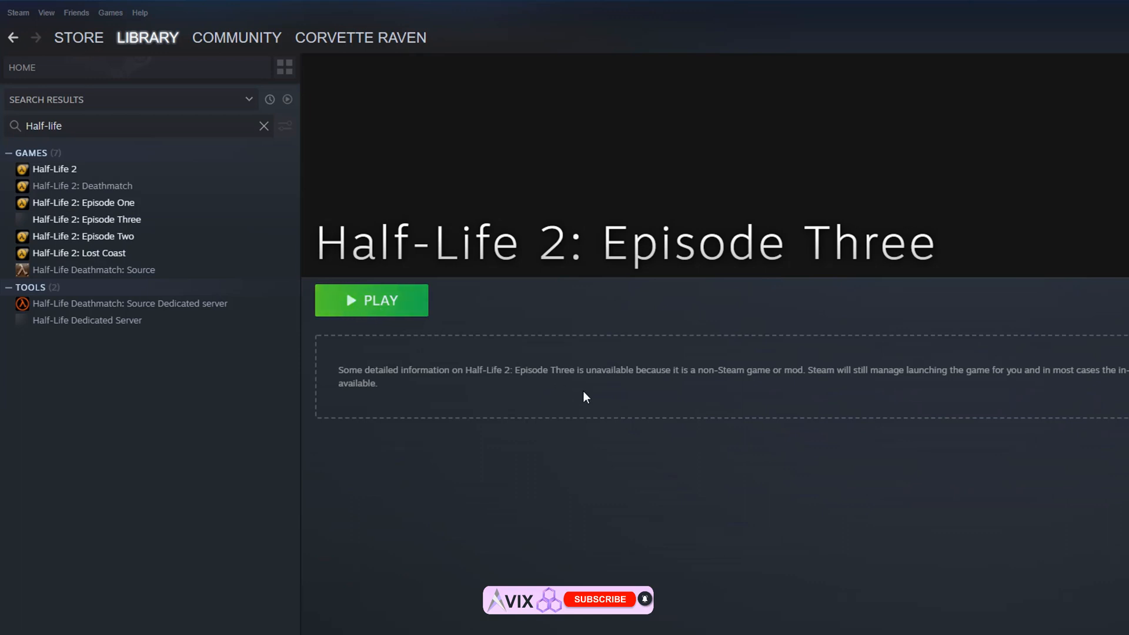